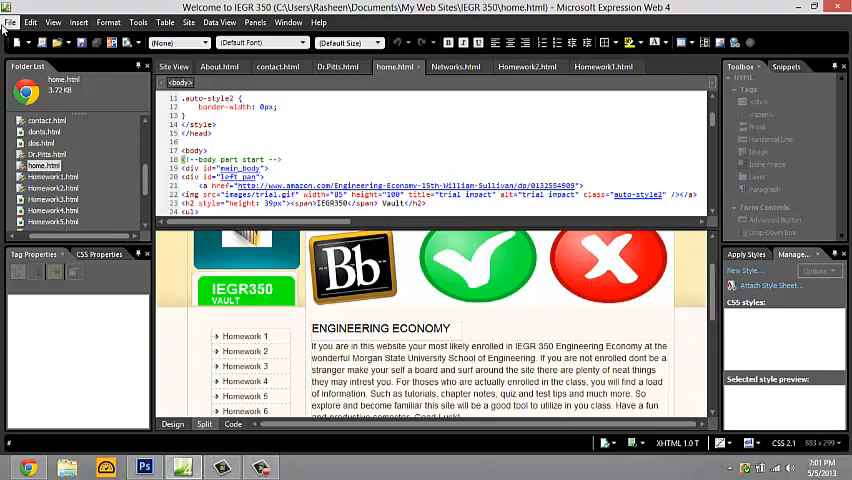
- Start previewing home.html in Chrome from the File menu
left_click(10, 22)
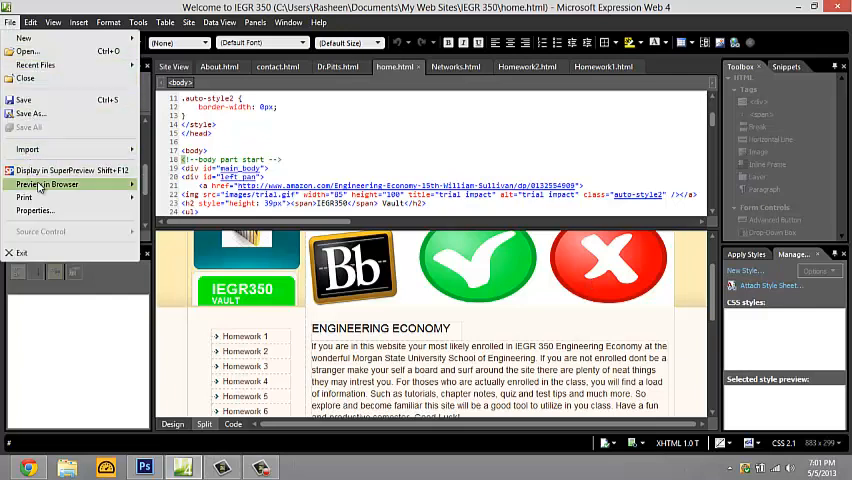
left_click(46, 184)
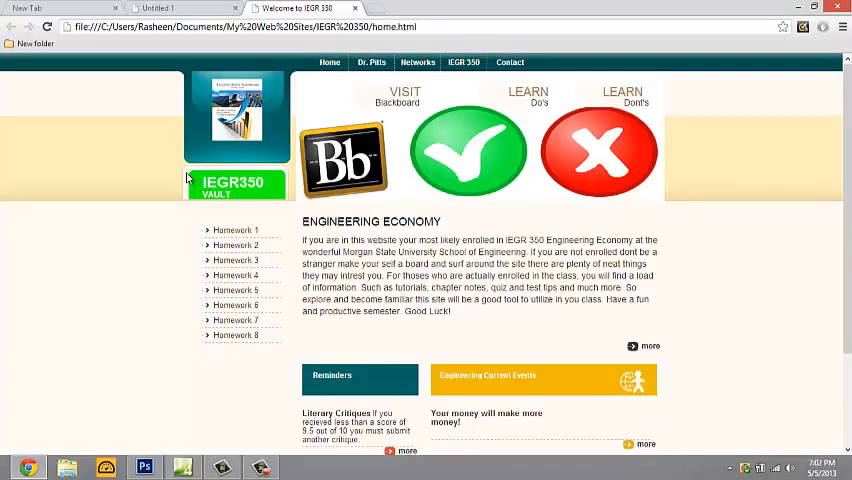
mouse_move(404, 97)
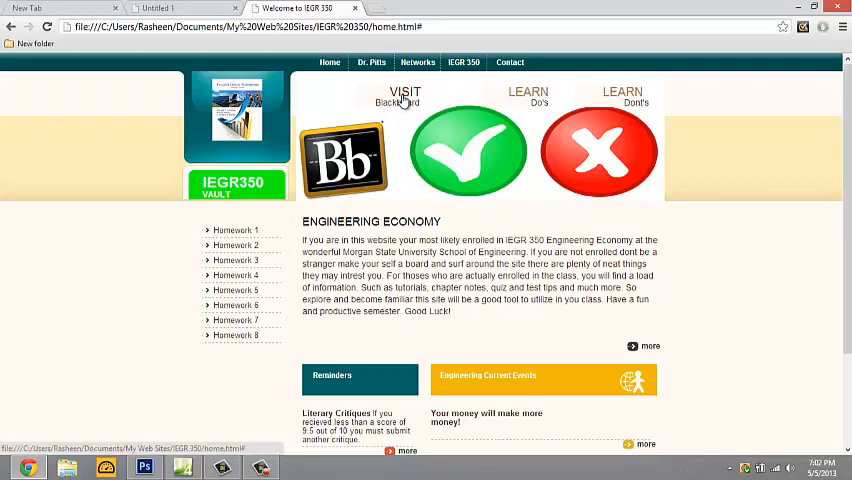
left_click(400, 100)
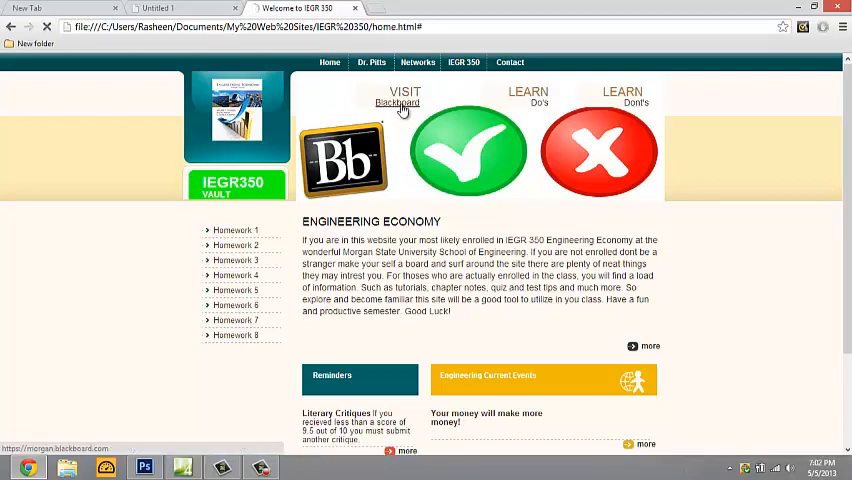
left_click(398, 100)
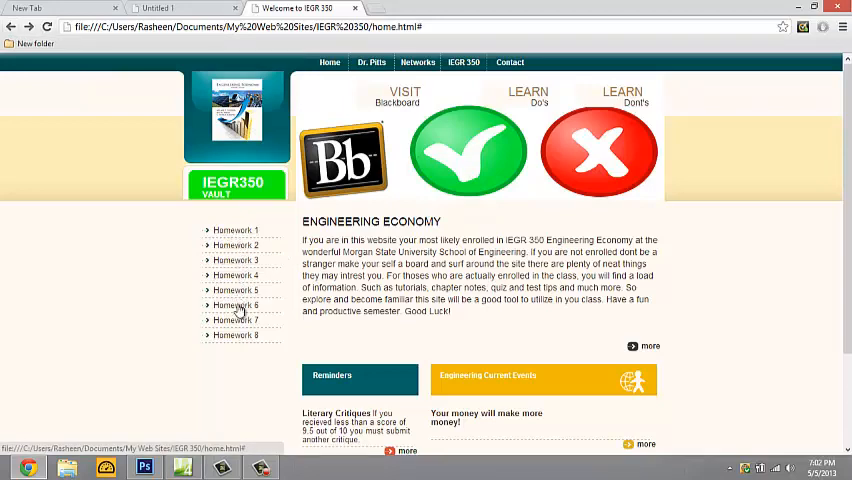
mouse_move(218, 456)
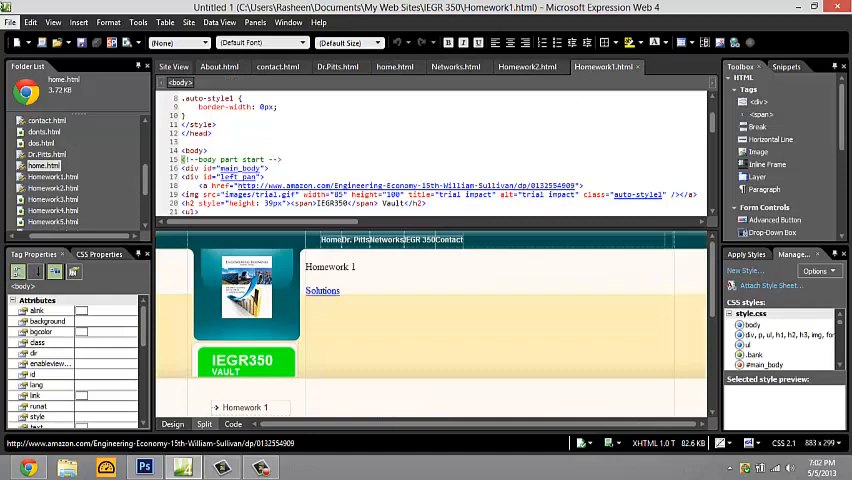
- Preview Homework1.html in Google Chrome via File > Preview in Browser
left_click(11, 22)
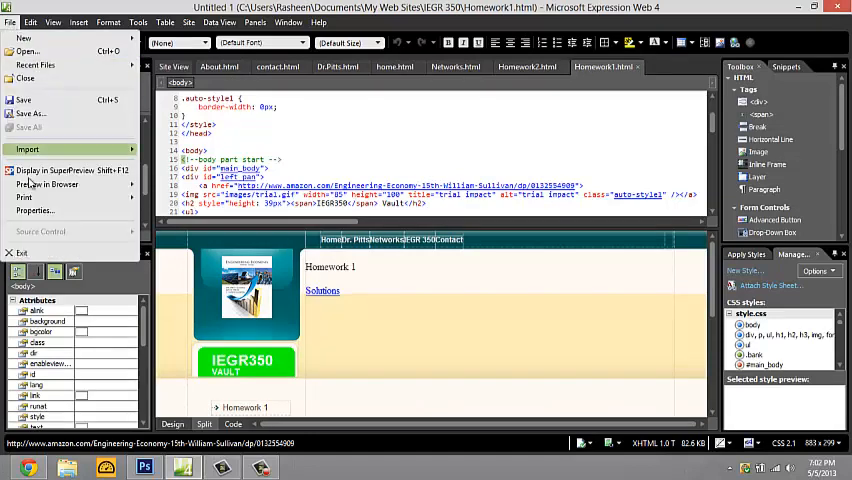
mouse_move(24, 197)
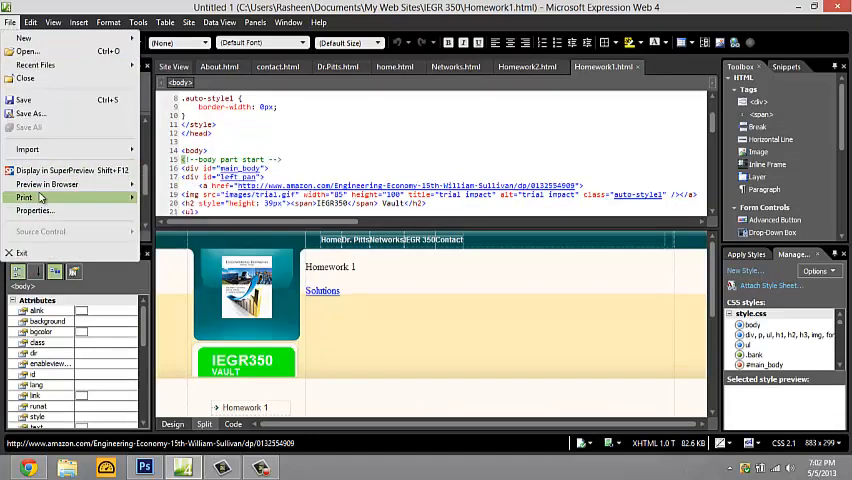
left_click(47, 184)
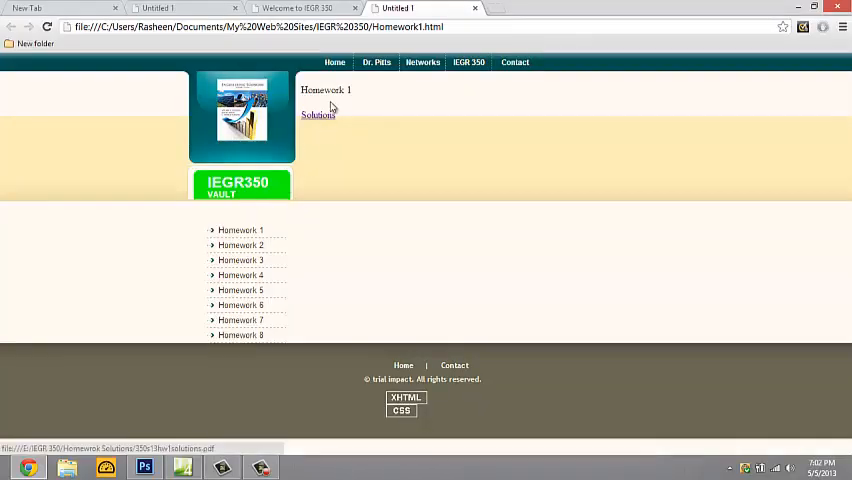
left_click(318, 114)
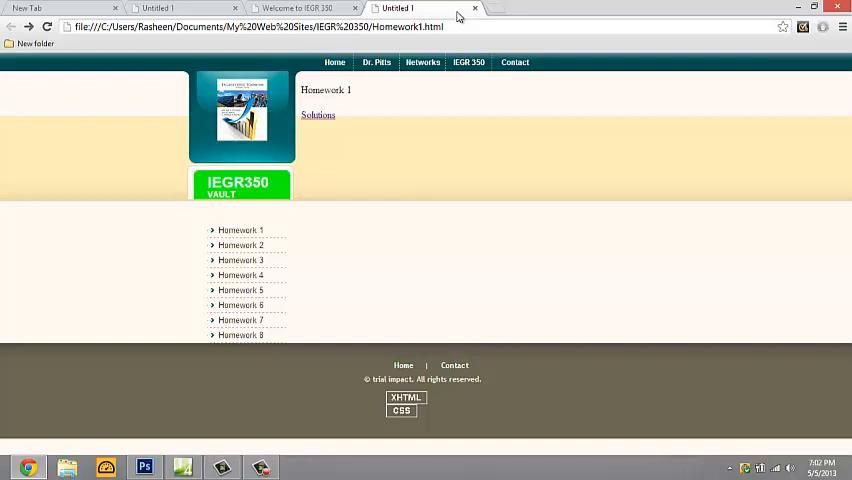
mouse_move(475, 17)
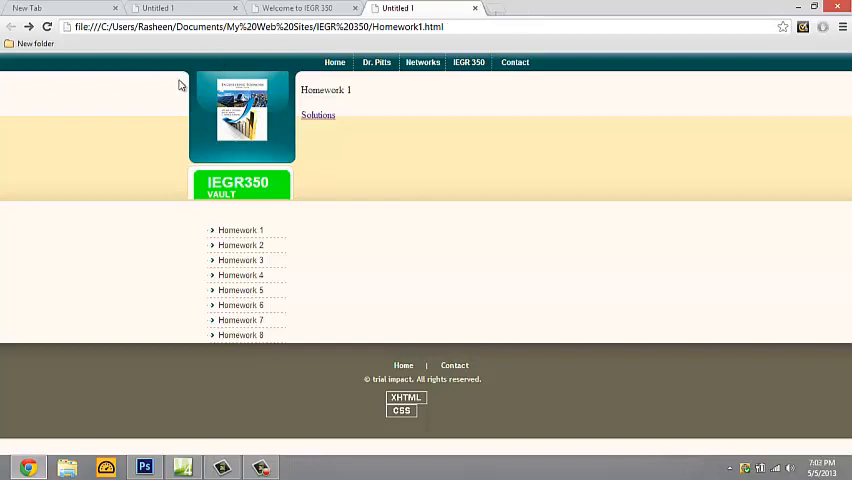
mouse_move(285, 105)
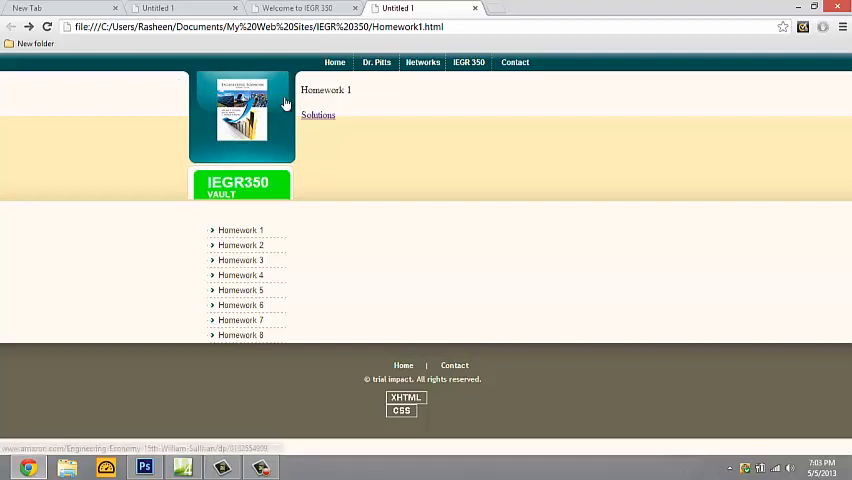
mouse_move(330, 123)
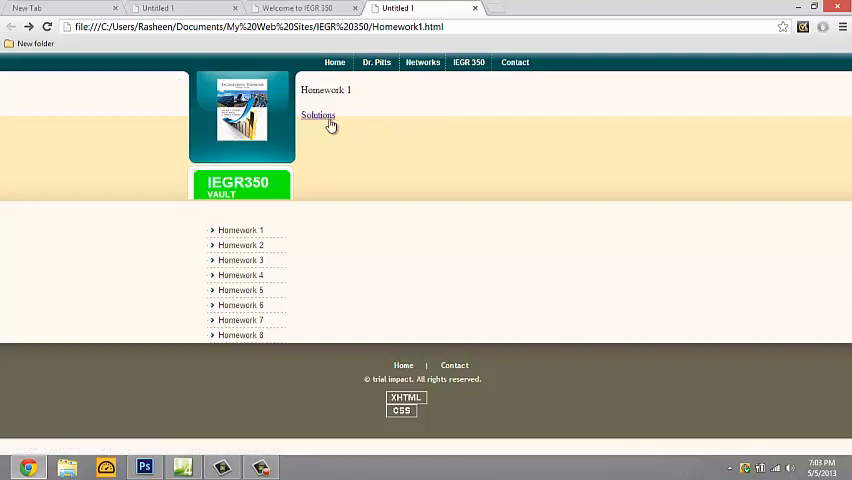
mouse_move(318, 115)
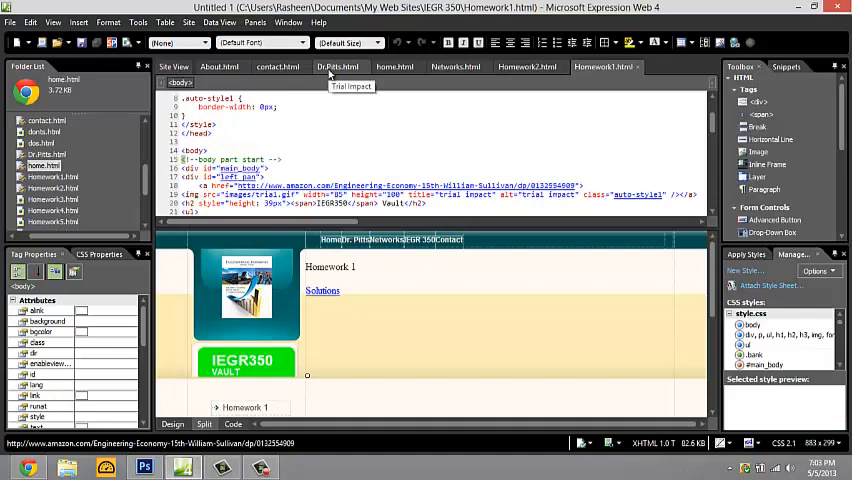
mouse_move(455, 67)
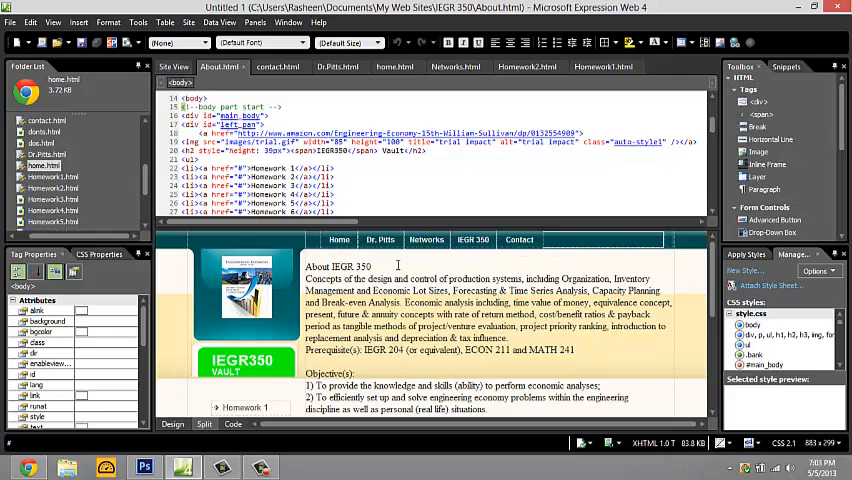
mouse_move(508, 293)
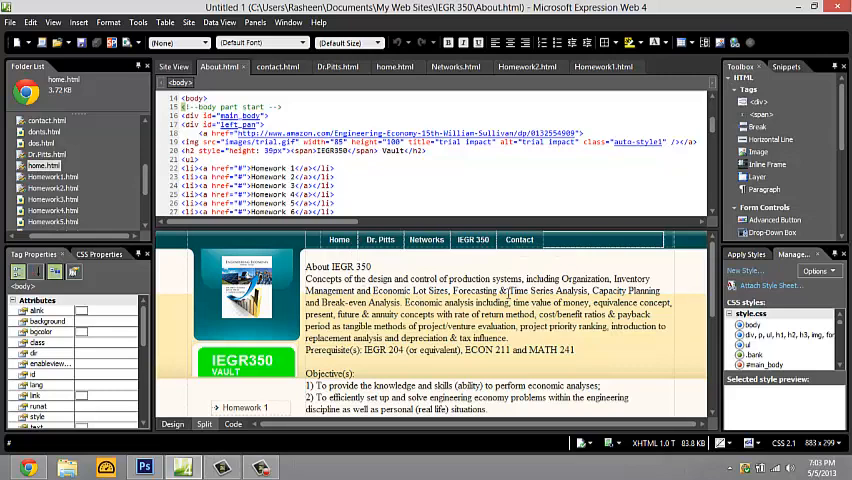
- Preview the About IEGR 350 page in Chrome
scroll("down", 3)
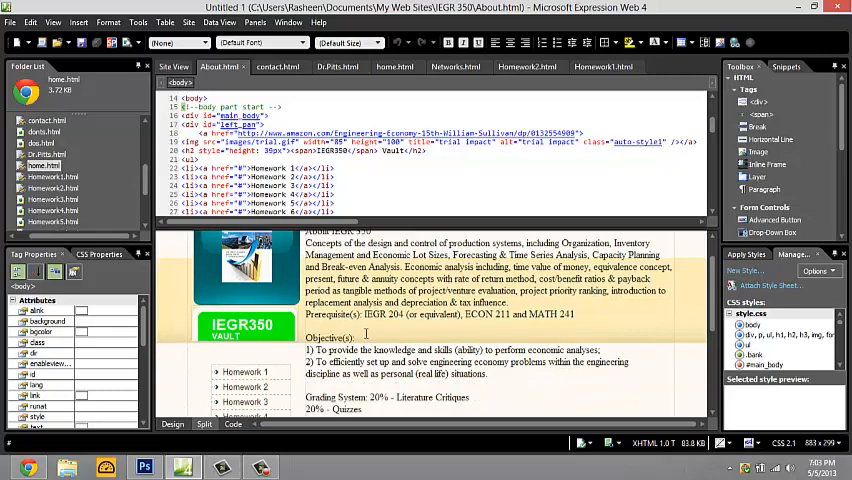
scroll("down", 3)
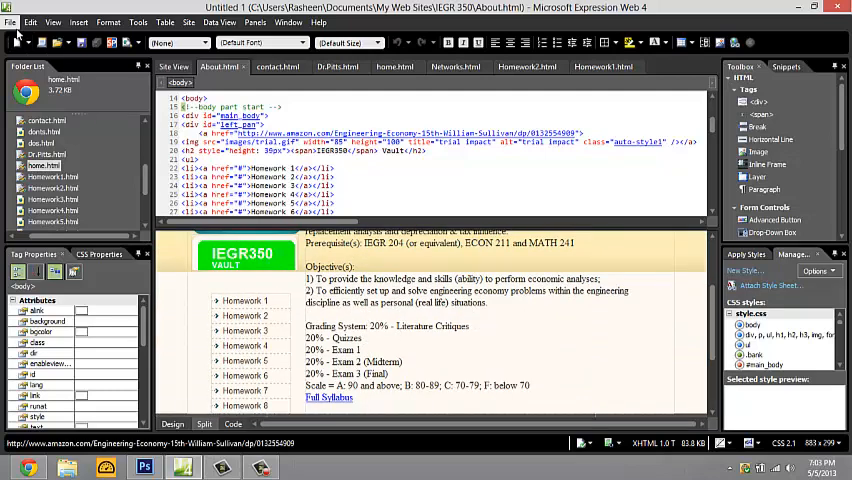
left_click(31, 22)
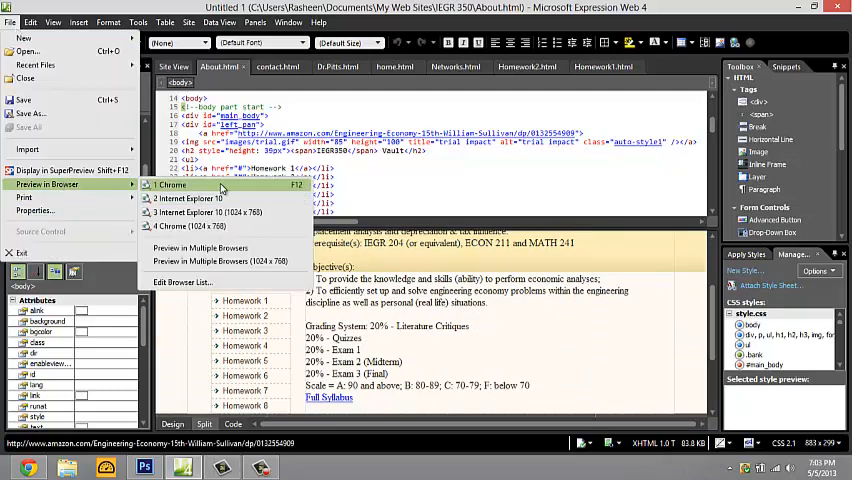
left_click(170, 185)
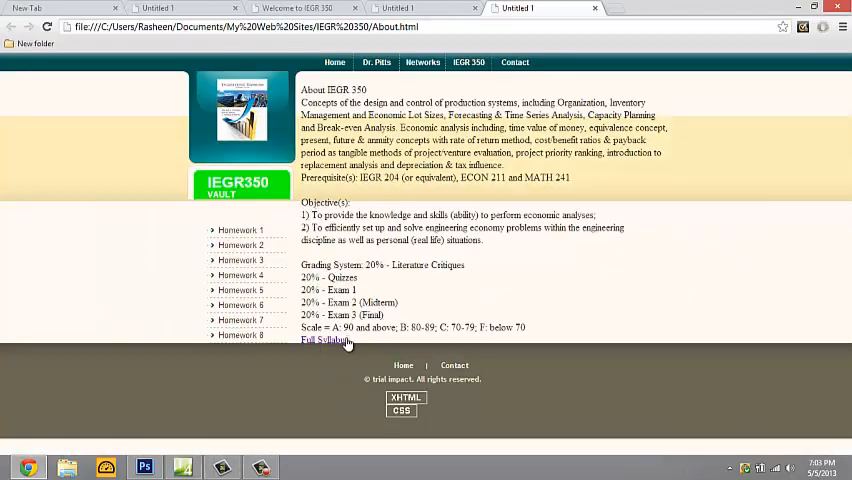
- Open the Full Syllabus PDF and scroll to its final topics
left_click(317, 341)
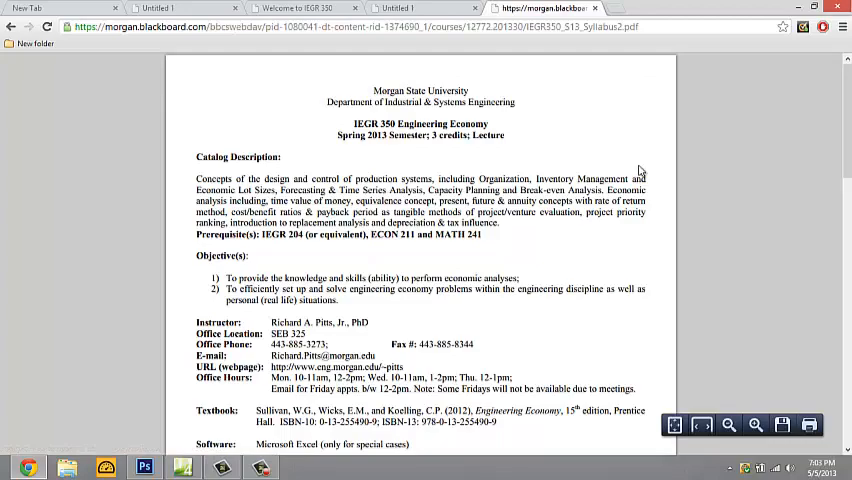
scroll("down", 3)
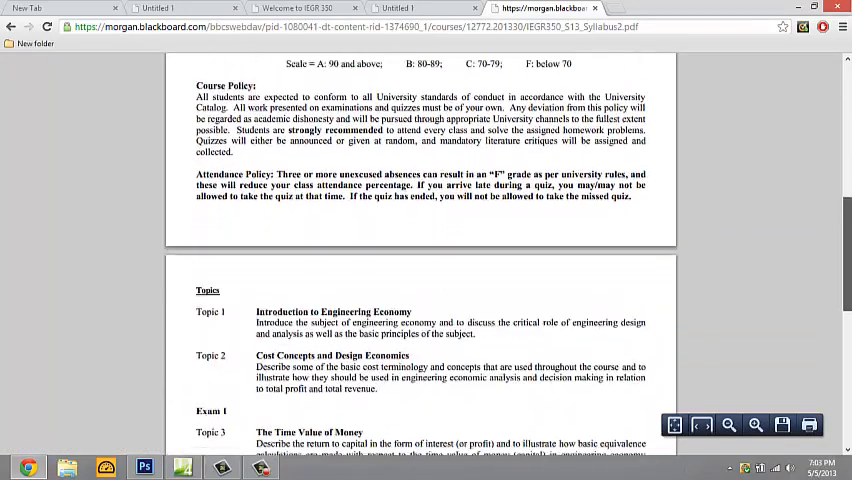
scroll("down", 3)
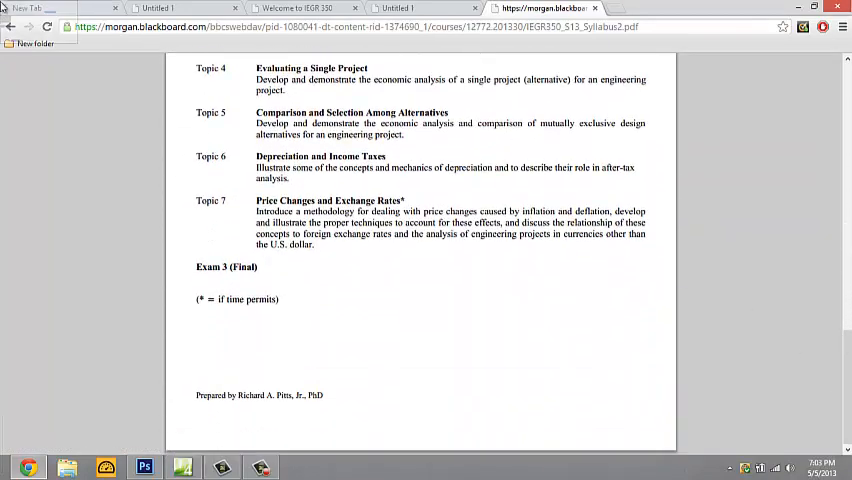